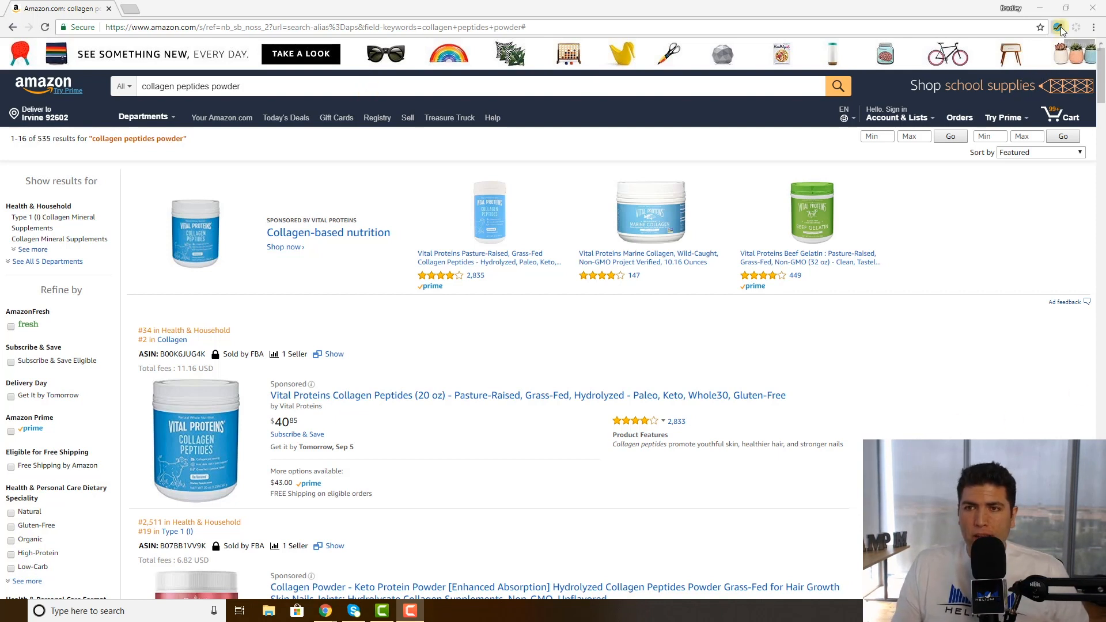
- Run Xray - Amazon Product Research from the Helium 10 extension on the current search
left_click(1058, 28)
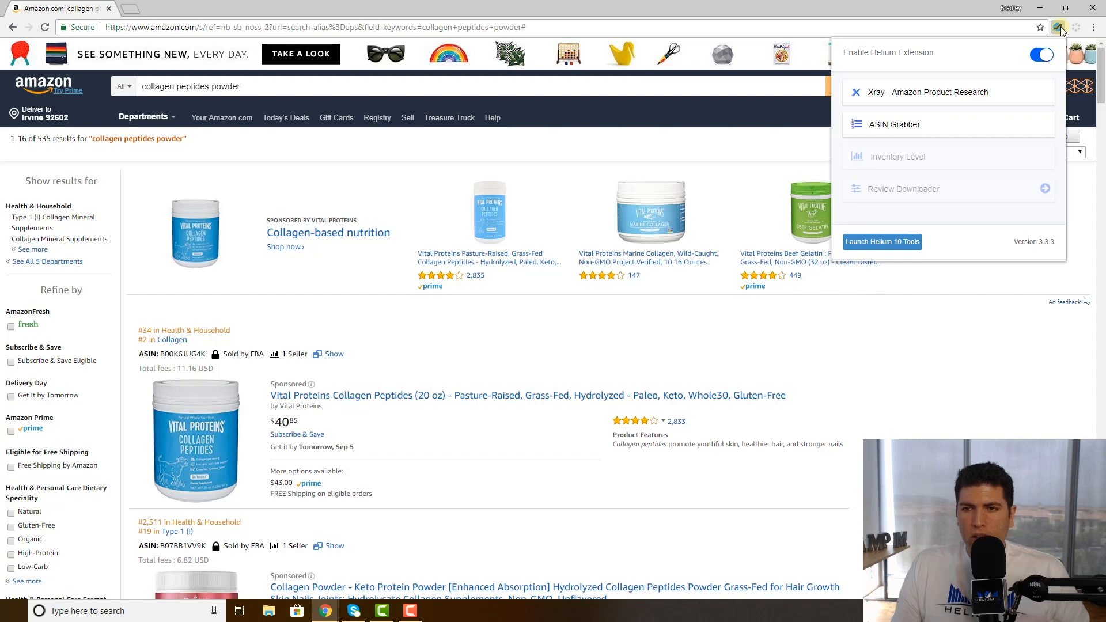
left_click(930, 92)
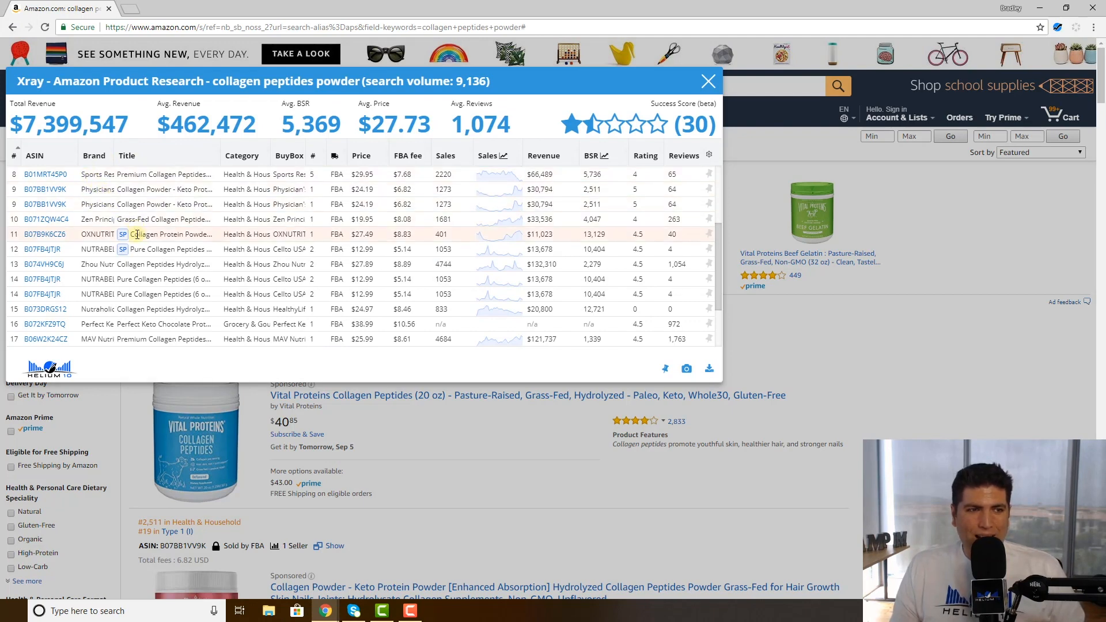
mouse_move(144, 235)
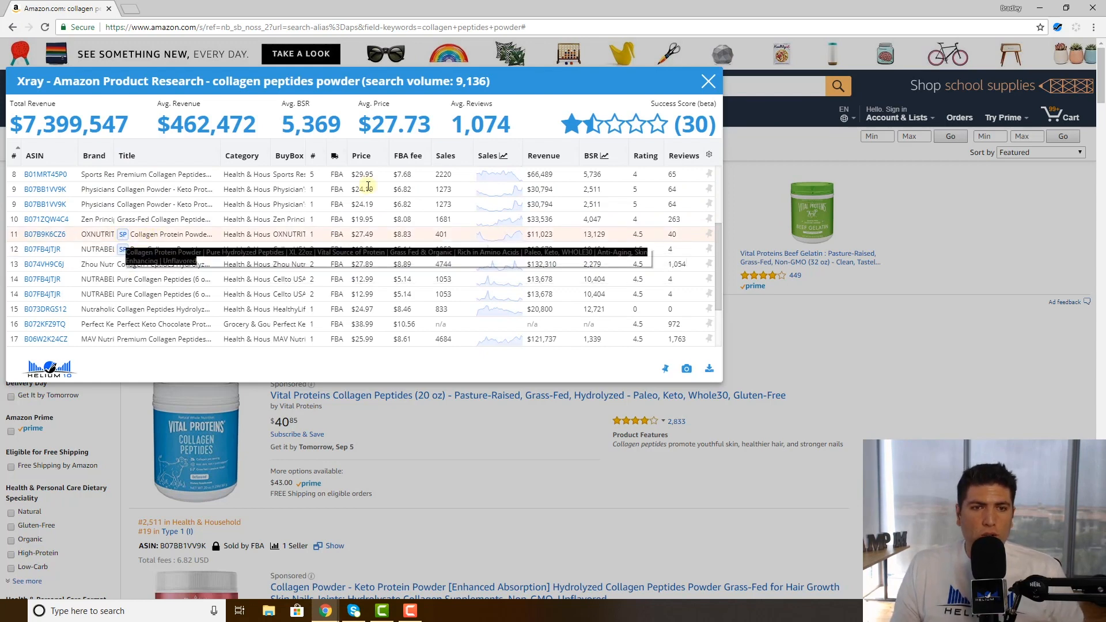
- Close the Xray window and scroll down the Amazon results reviewing Sponsored listings
left_click(708, 81)
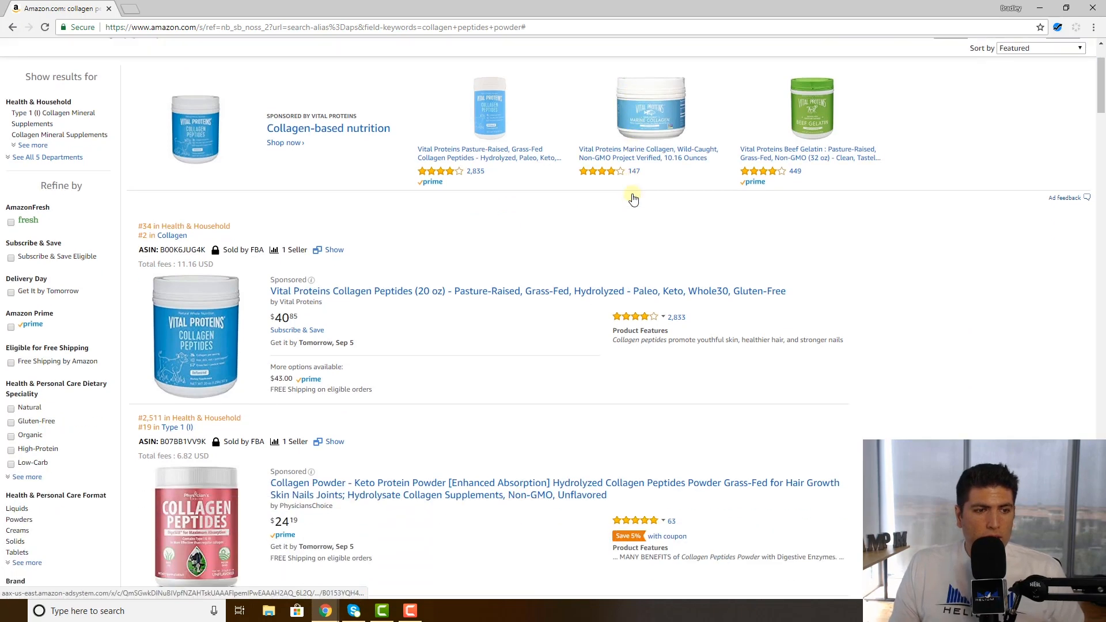
scroll("down", 3)
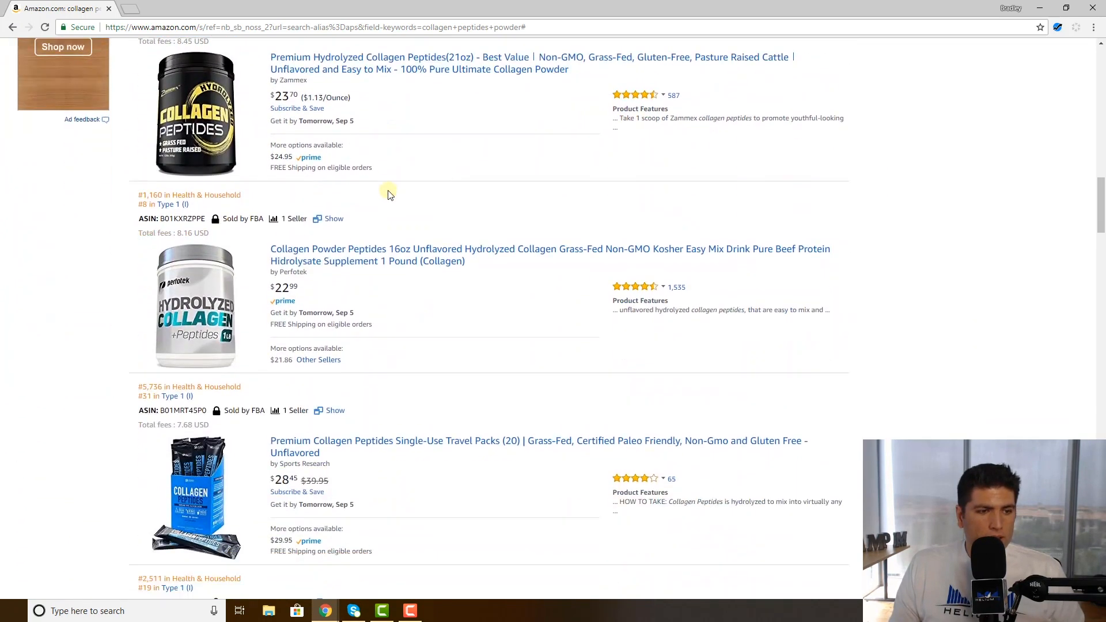
scroll("down", 3)
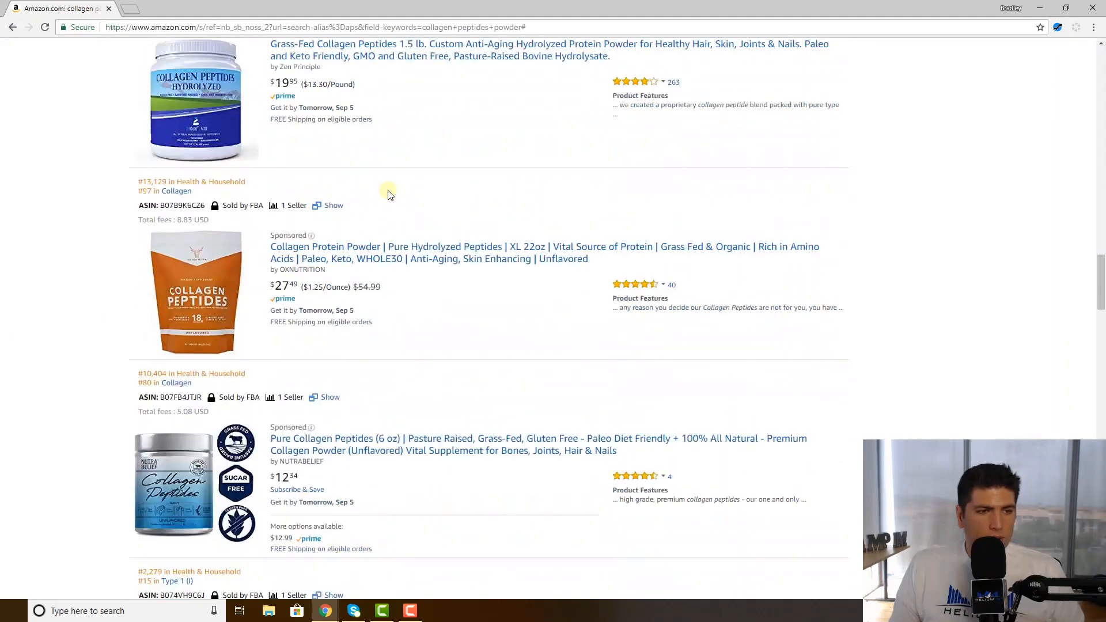
scroll("down", 3)
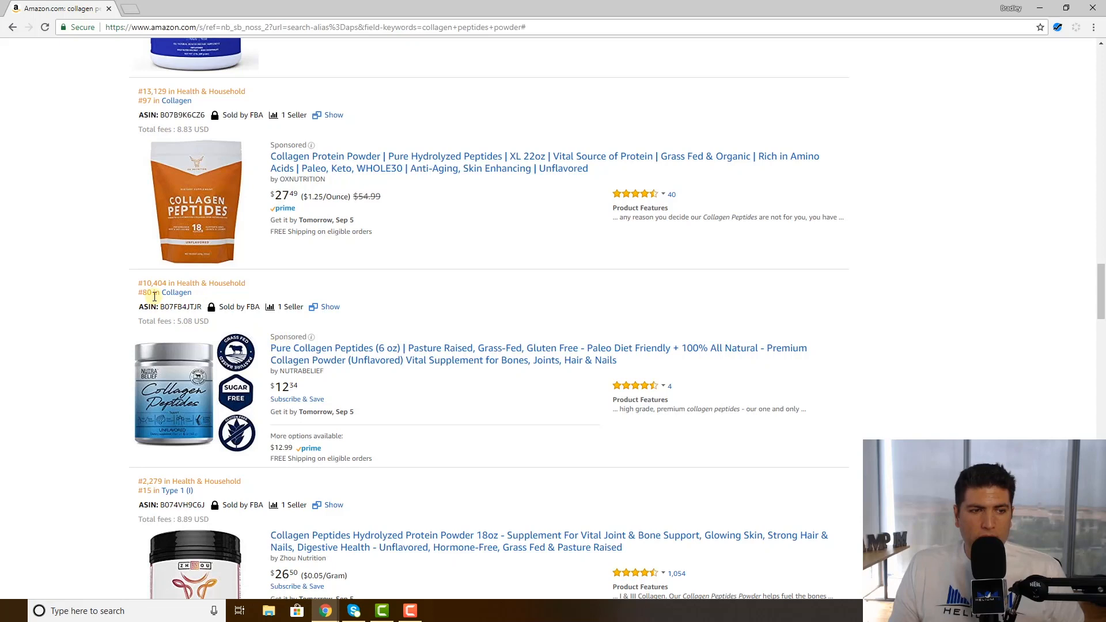
mouse_move(282, 336)
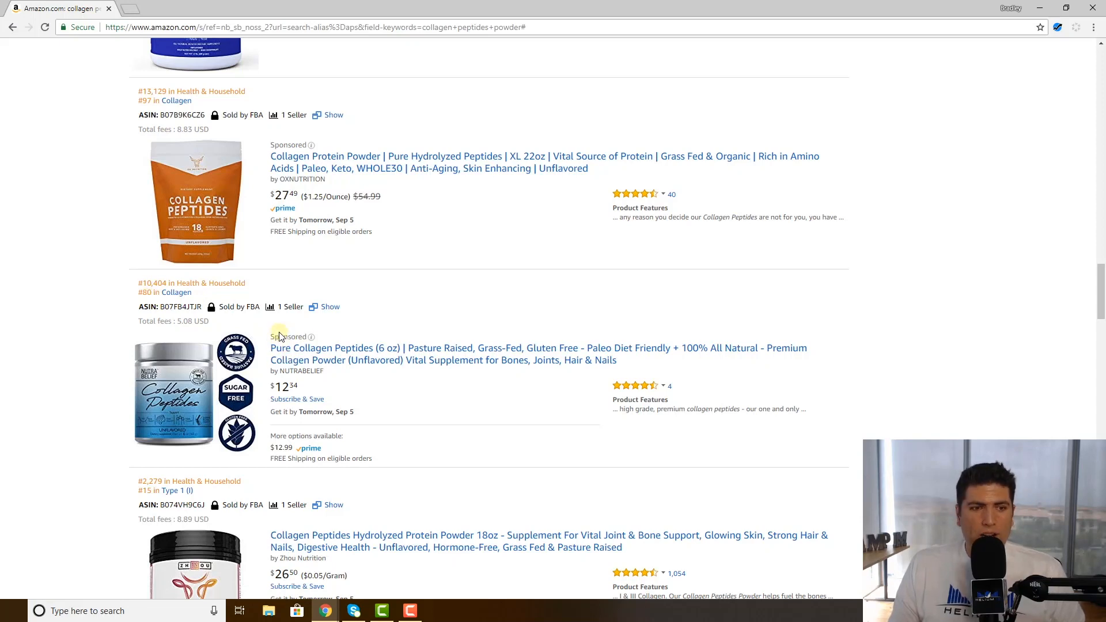
scroll("down", 3)
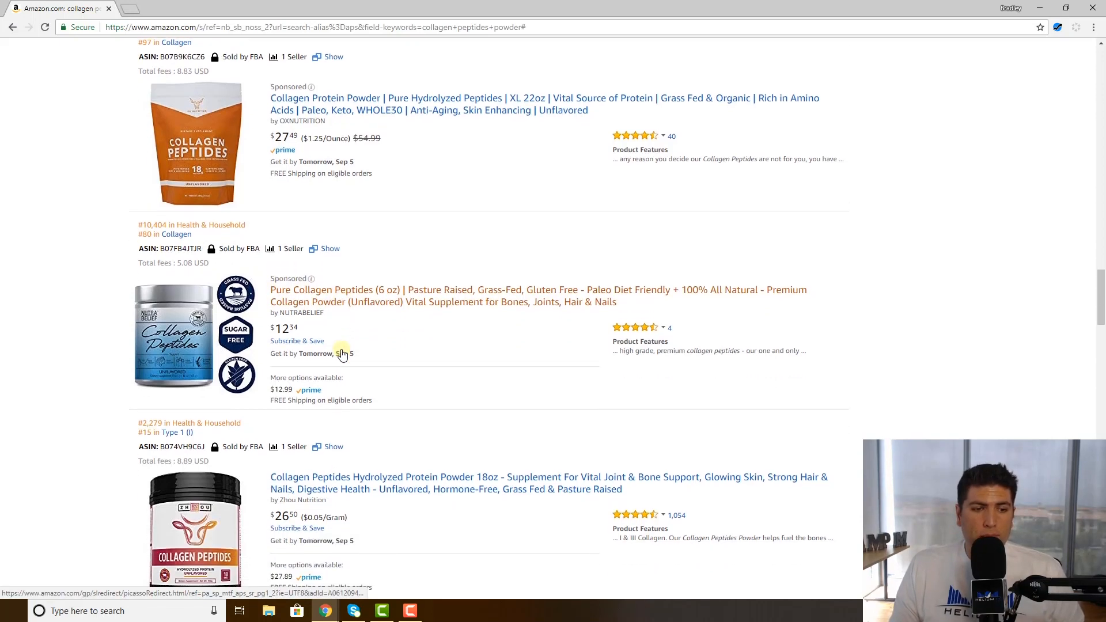
scroll("down", 3)
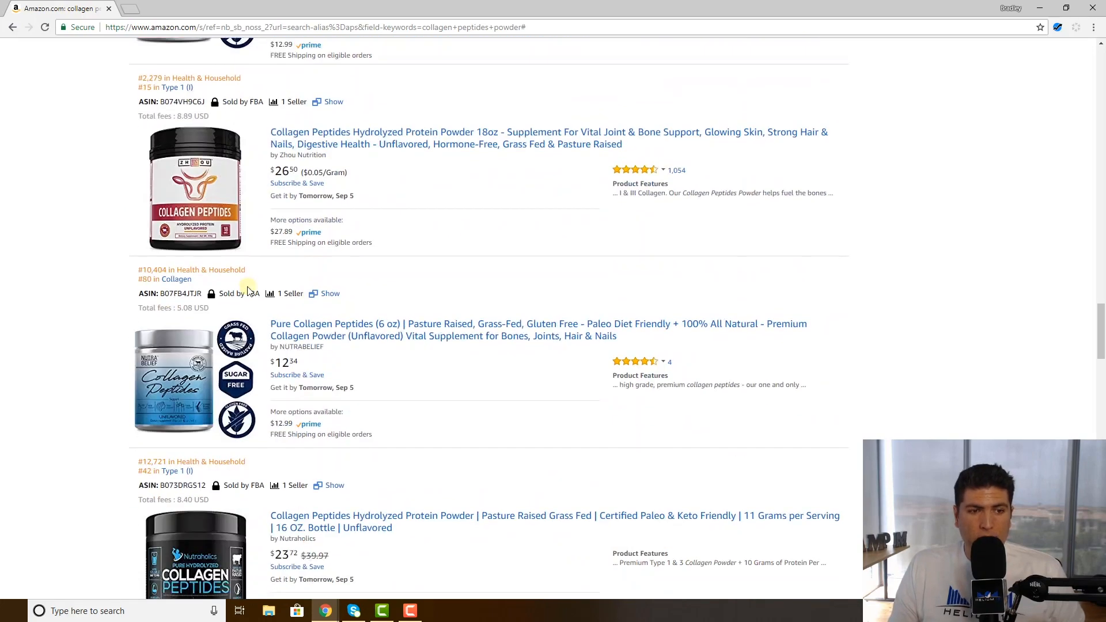
scroll("down", 3)
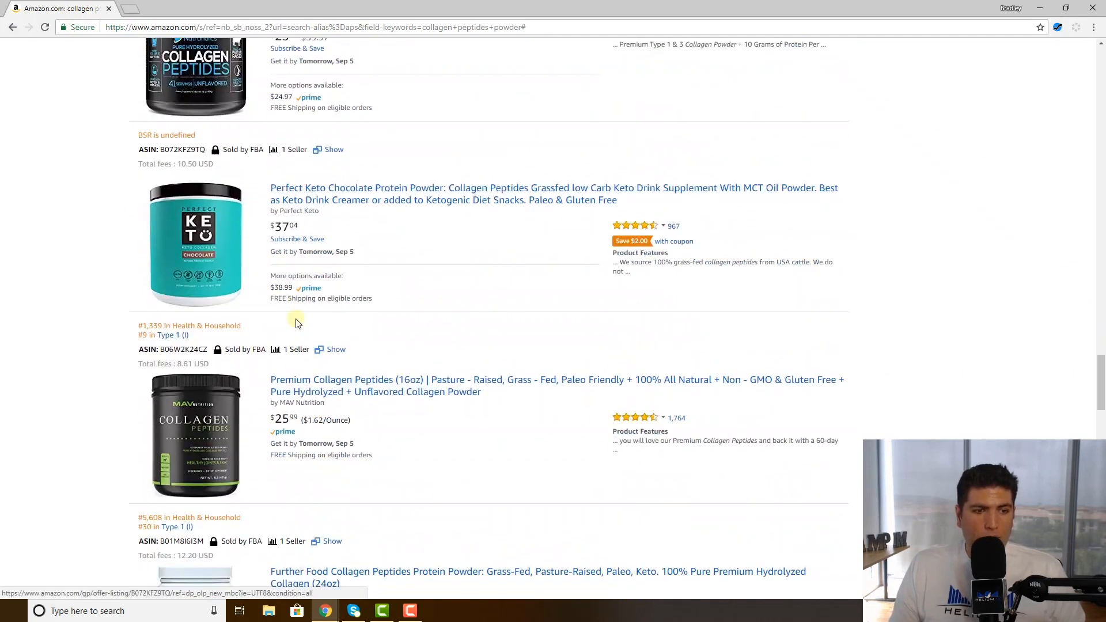
scroll("down", 3)
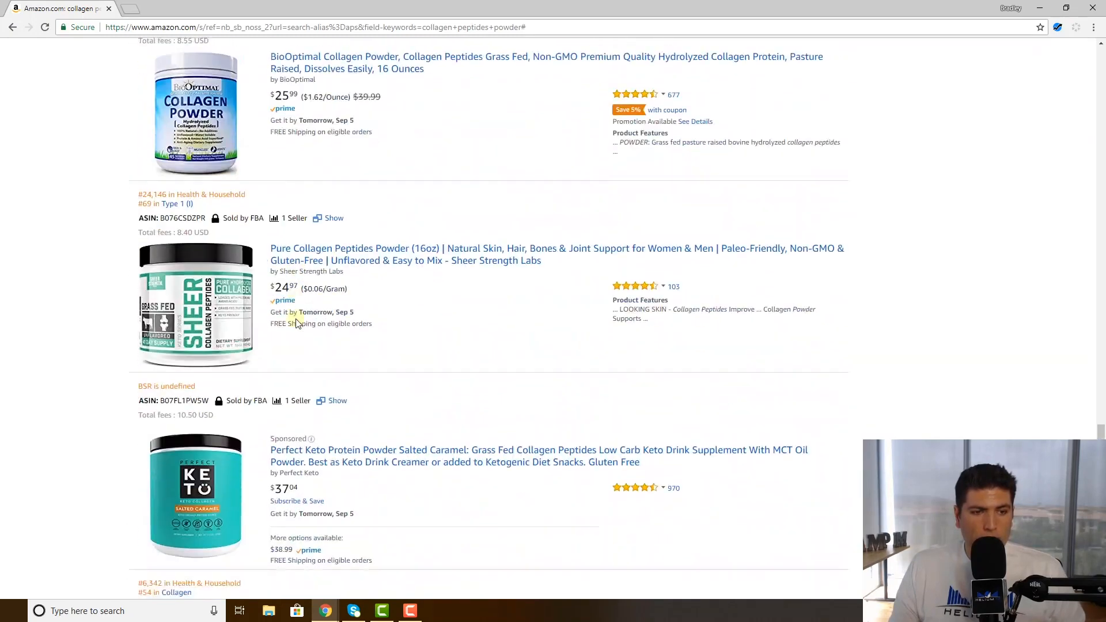
scroll("down", 3)
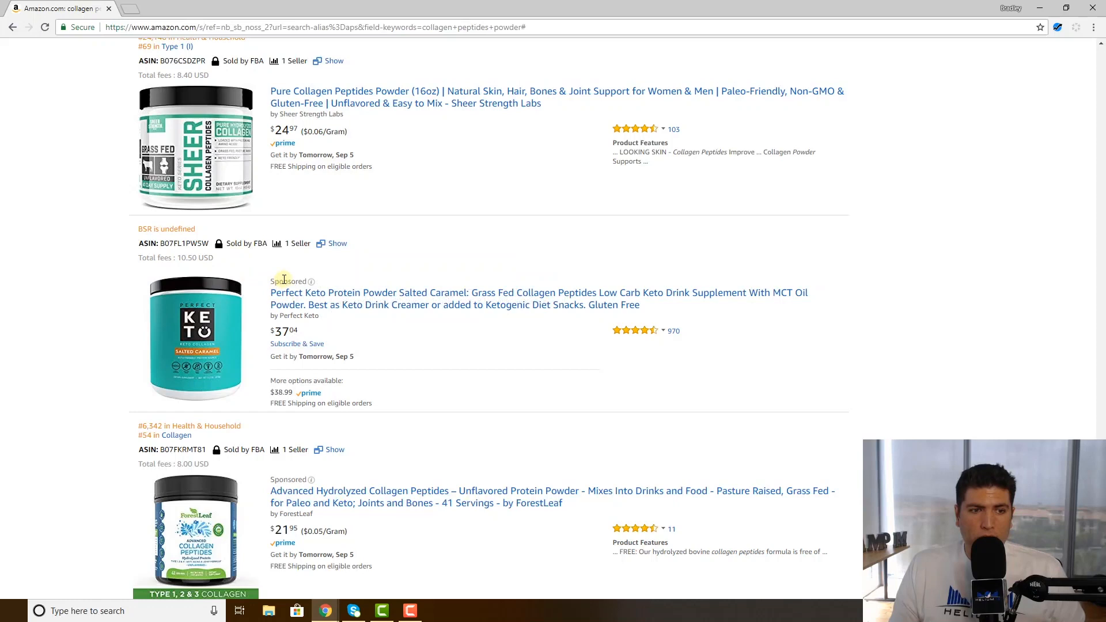
- Show the Sponsored label's explanation, then reopen the Helium 10 extension tool list
left_click(310, 281)
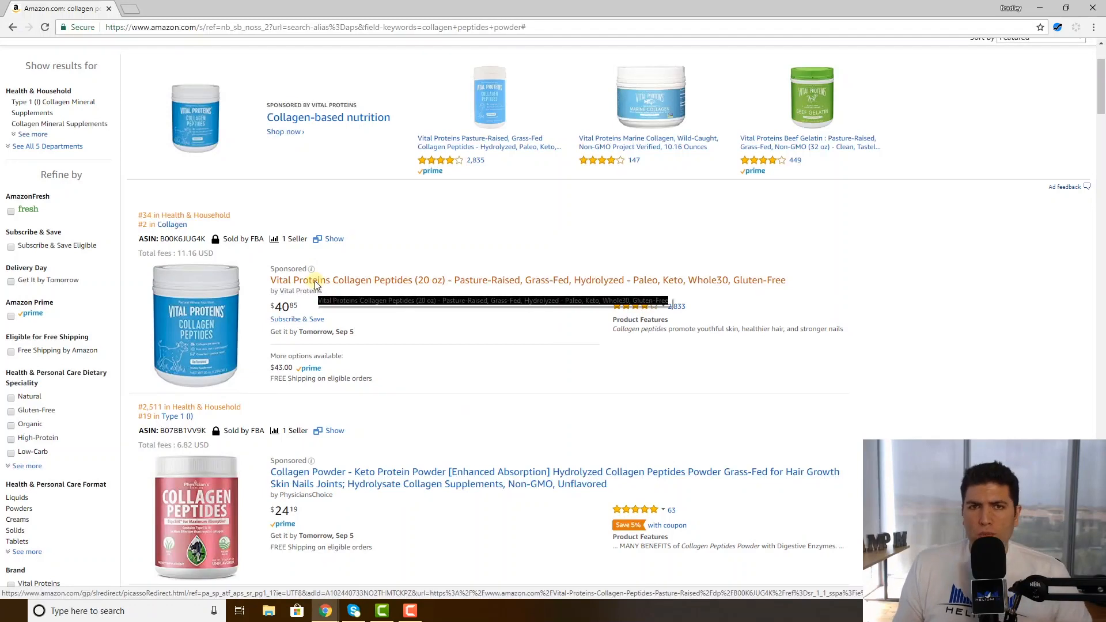
left_click(311, 269)
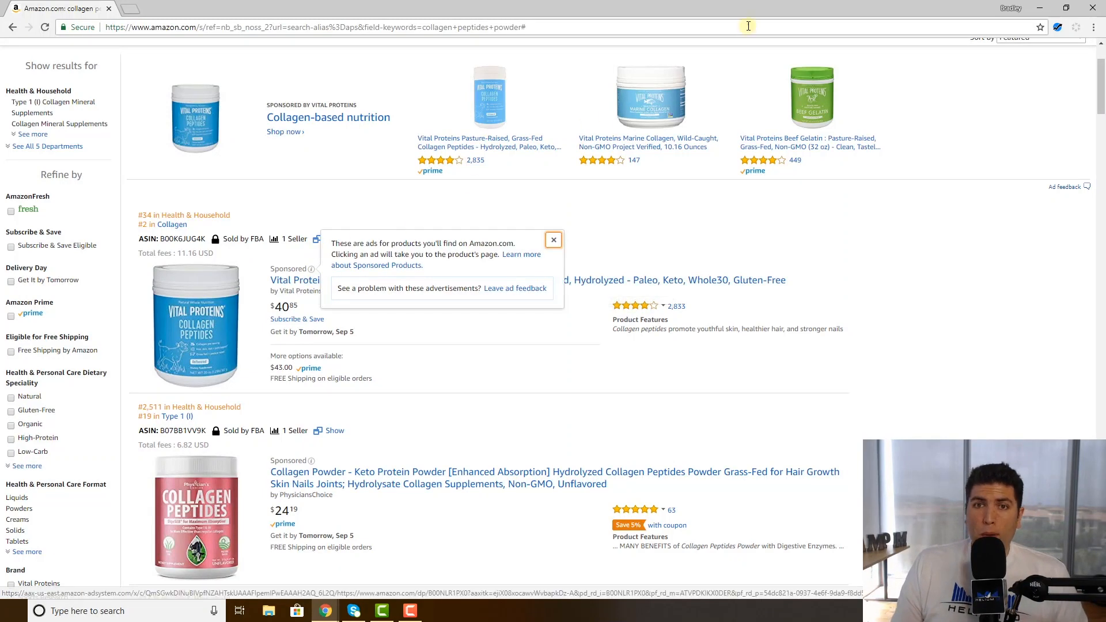
left_click(1059, 27)
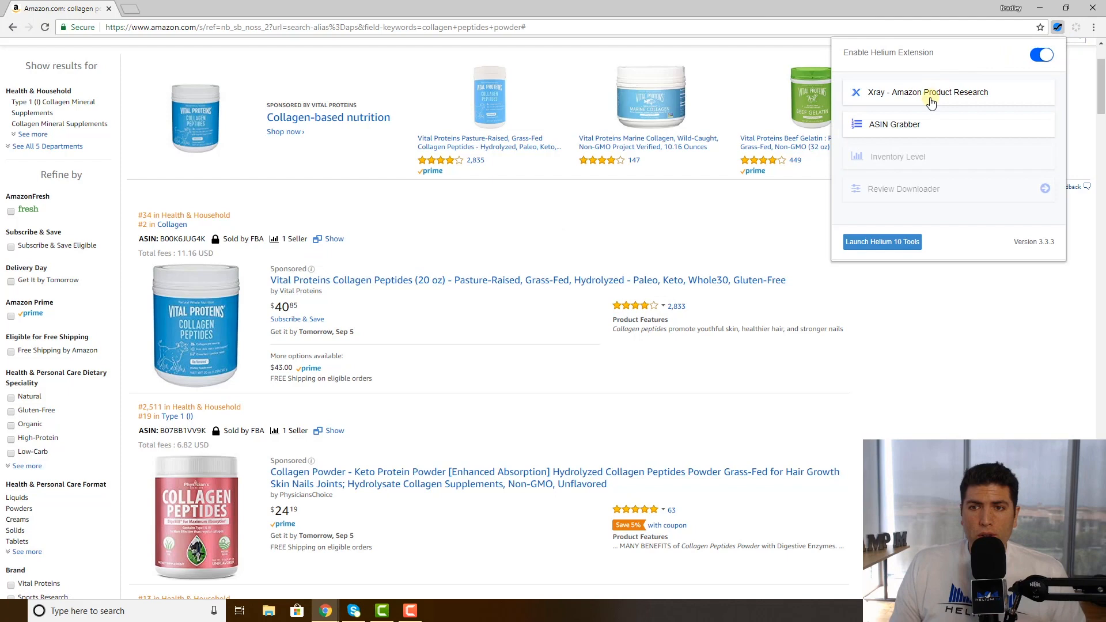
- Rerun Xray product research and scroll the product table to its last rows
left_click(929, 92)
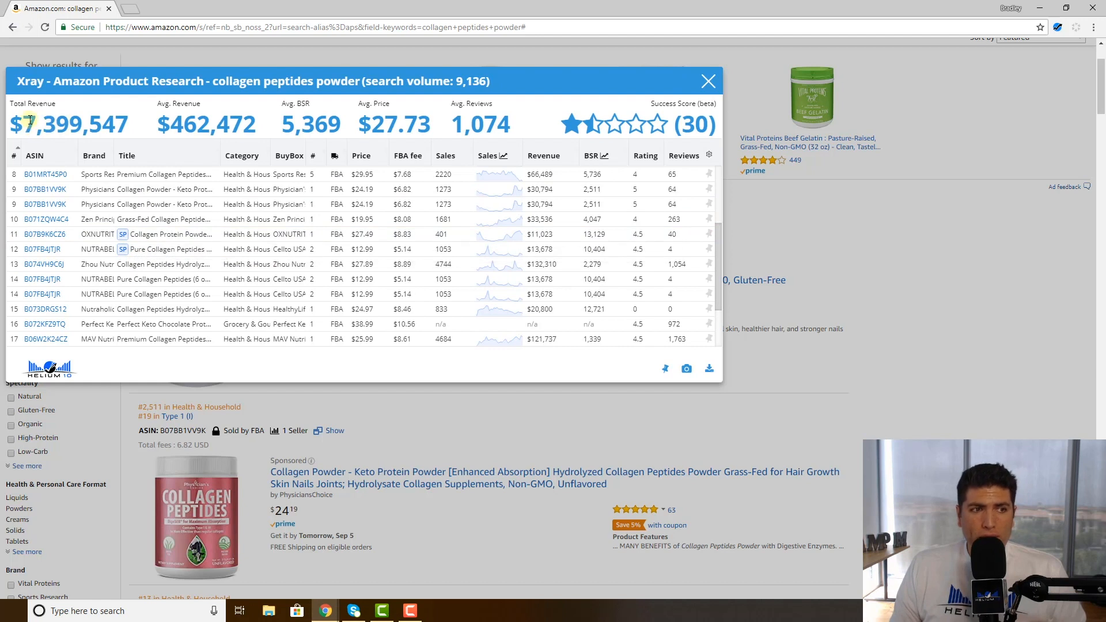
mouse_move(163, 128)
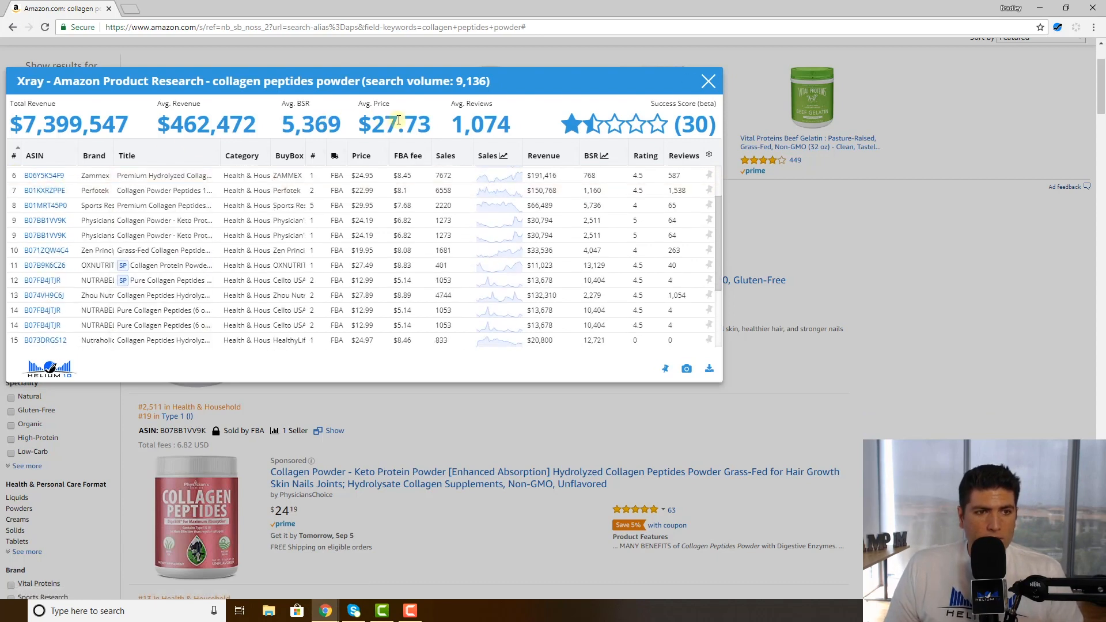
scroll("down", 3)
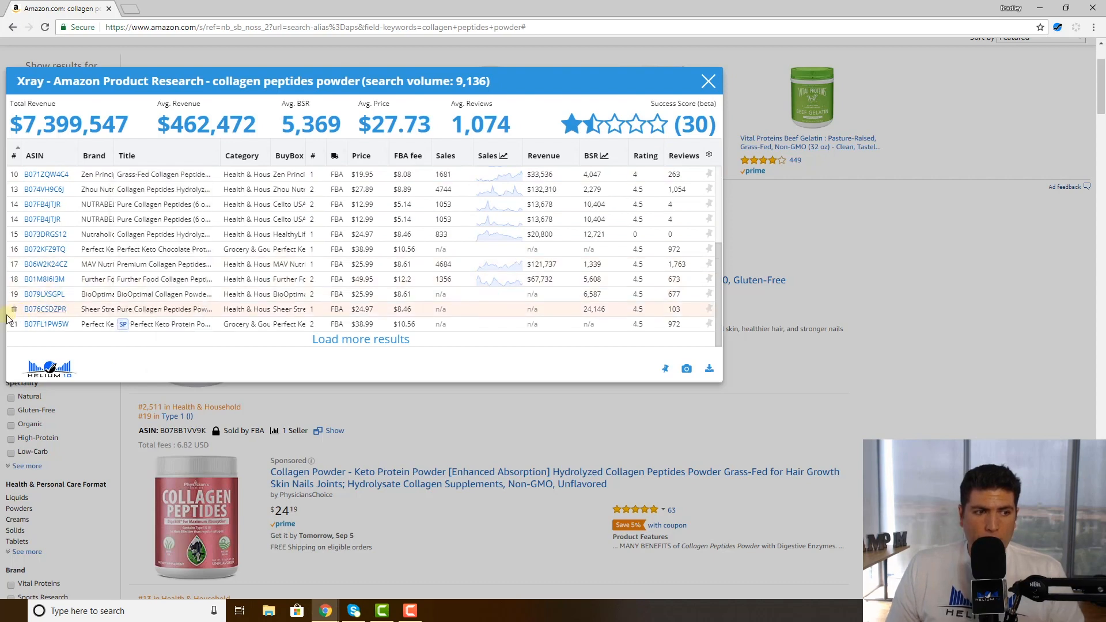
mouse_move(14, 328)
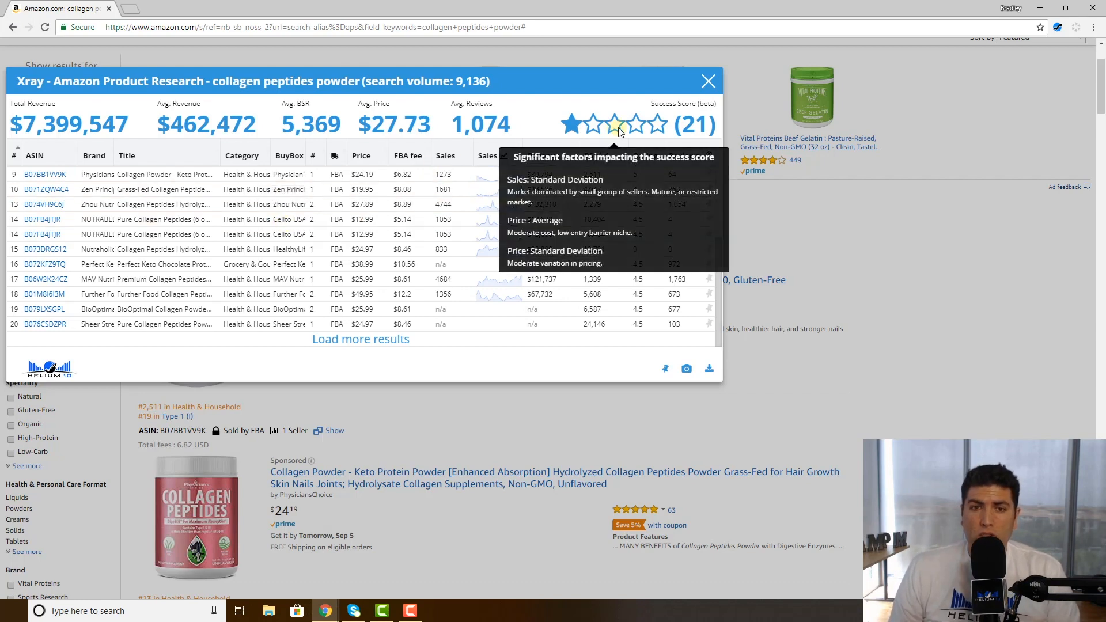
mouse_move(179, 194)
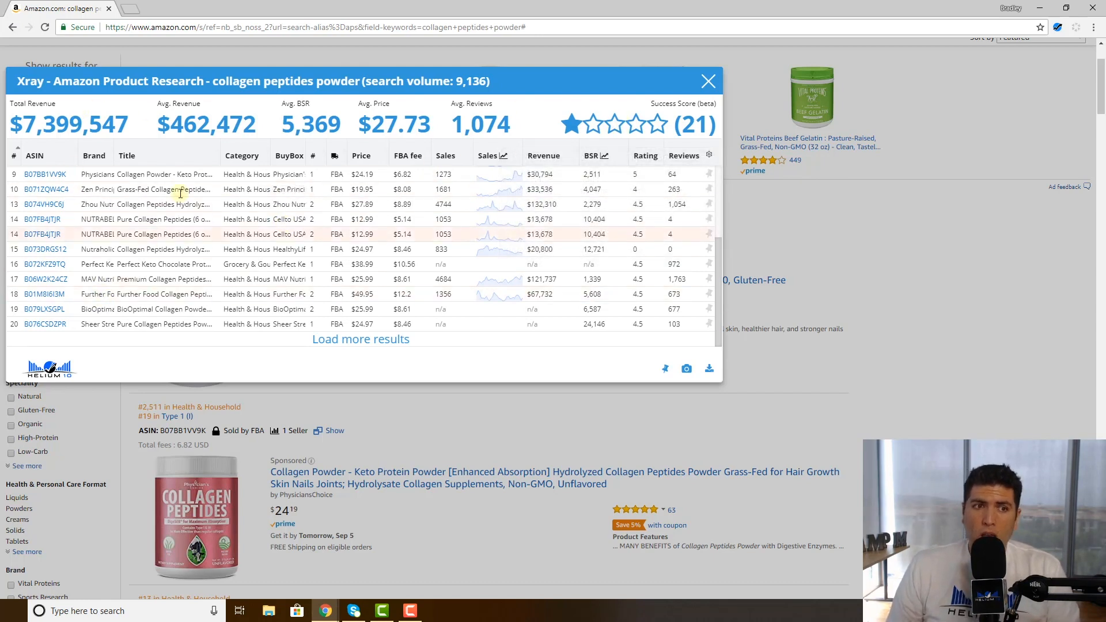